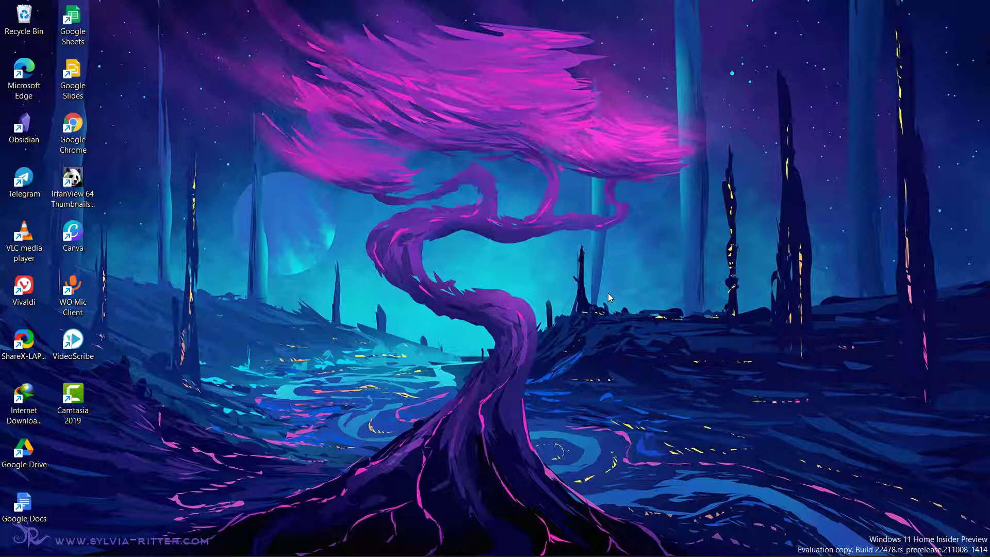
Check Microsoft Store, close it, then search "xbox" to launch the Xbox app
left_click(693, 542)
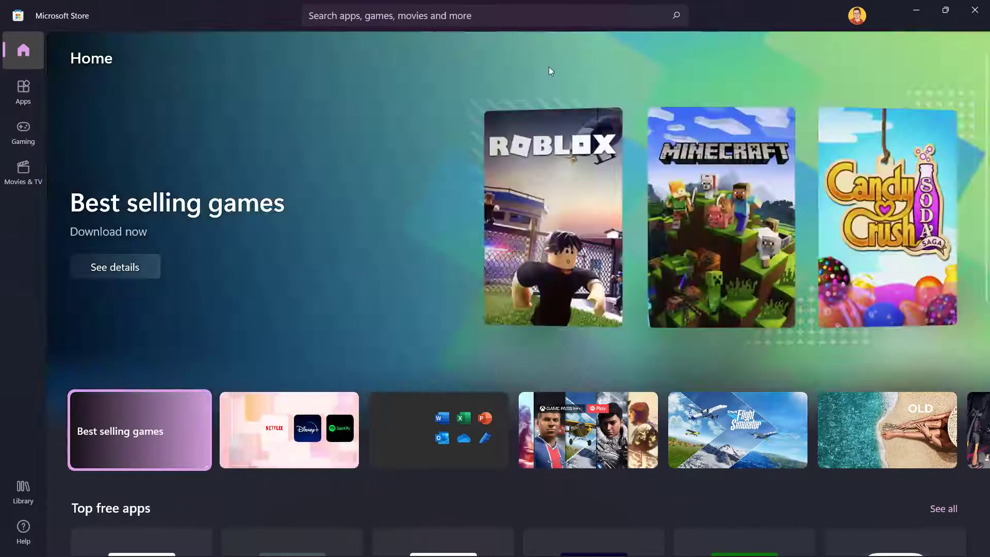
left_click(289, 430)
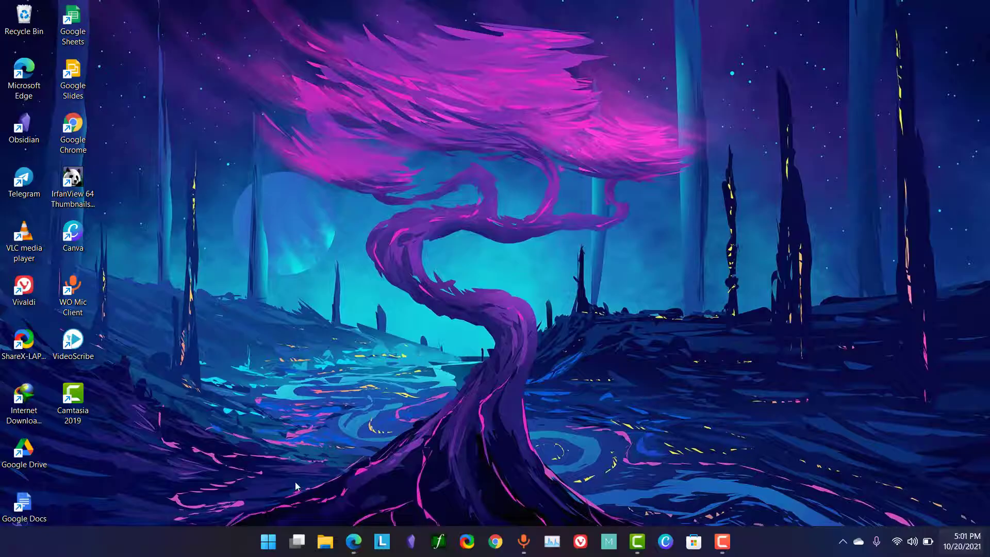
type("xbox")
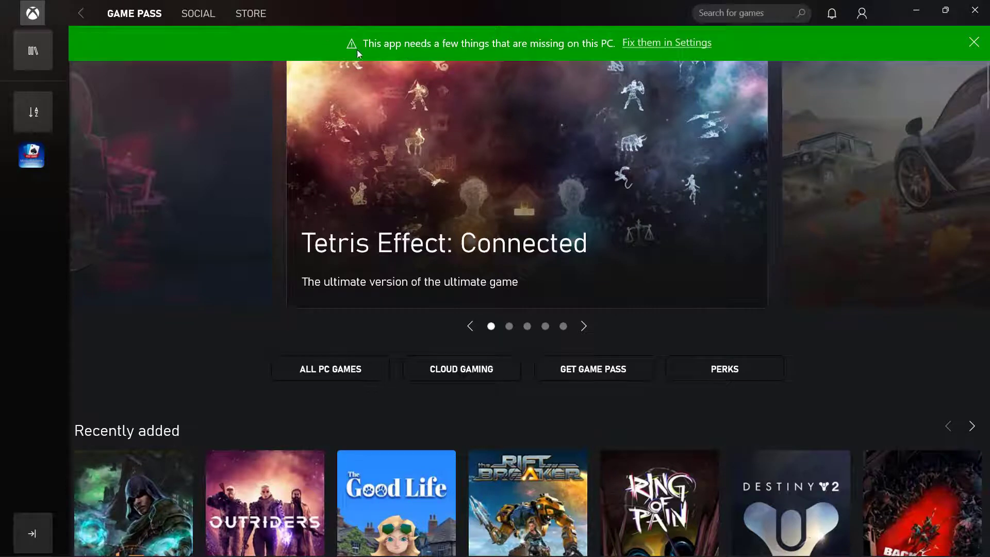
mouse_move(667, 42)
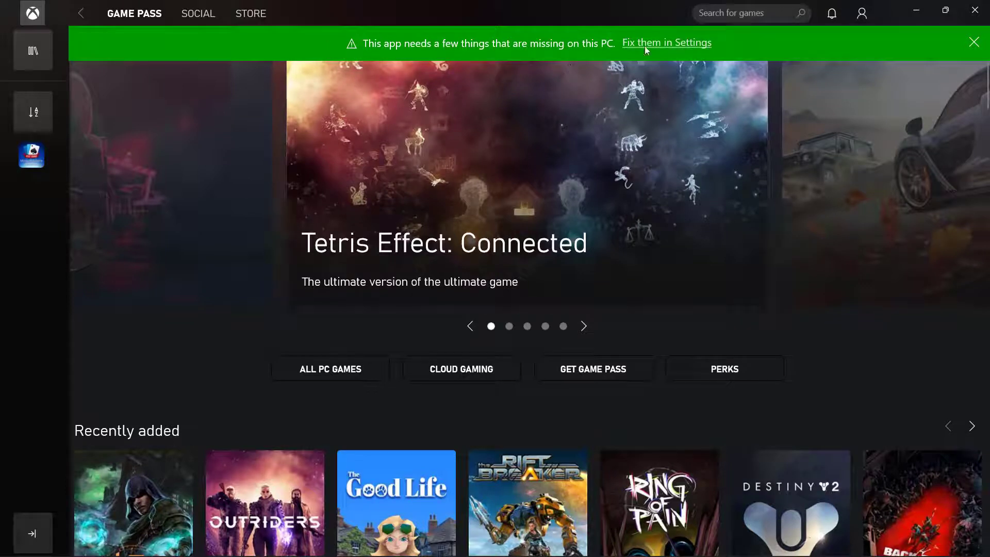
left_click(666, 42)
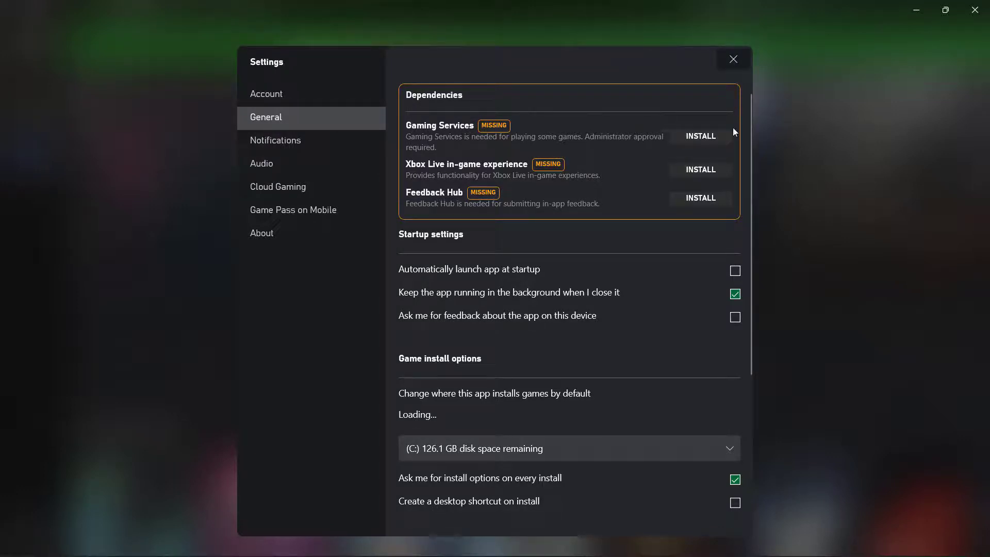
mouse_move(732, 59)
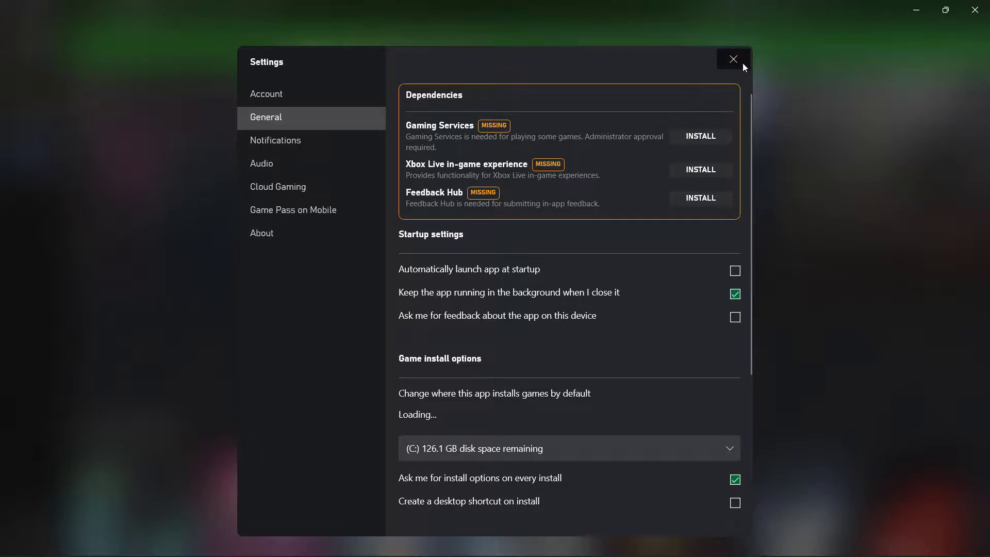
left_click(731, 59)
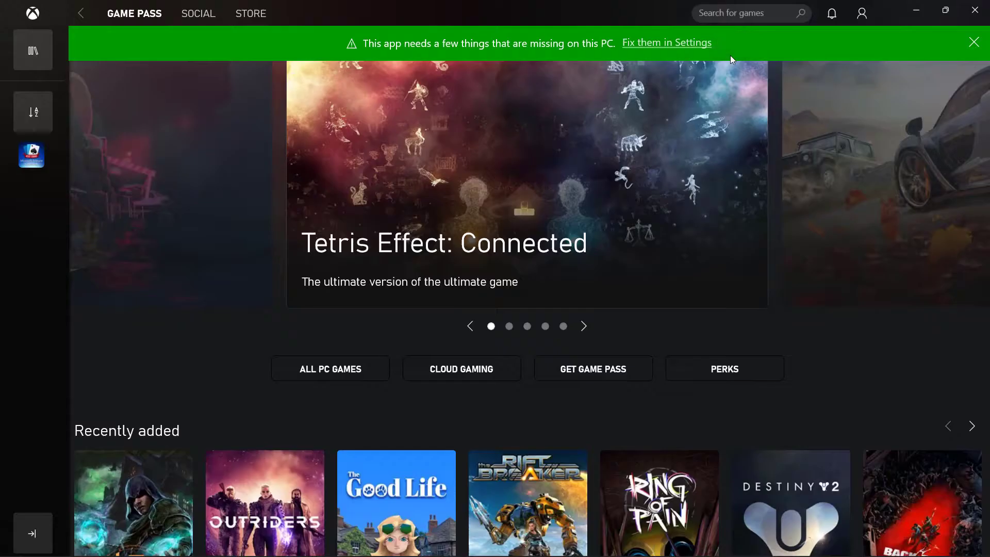